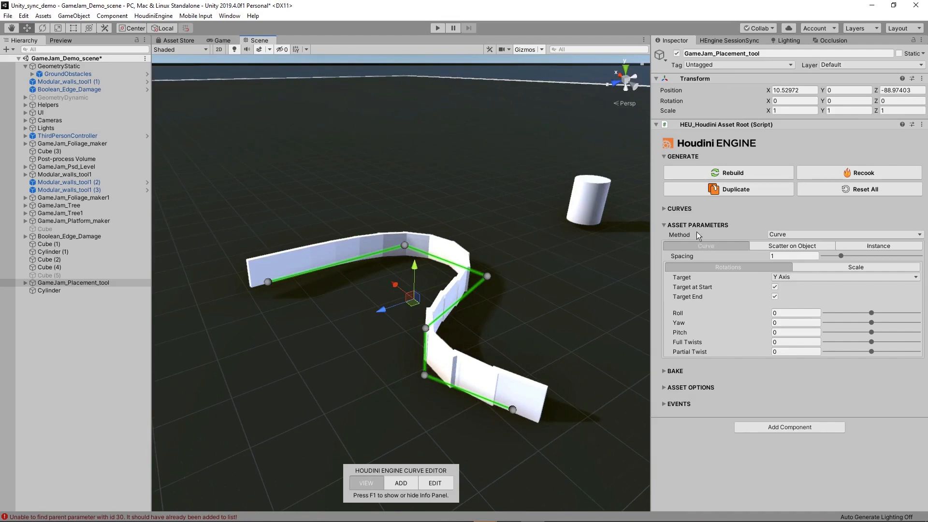
mouse_move(699, 237)
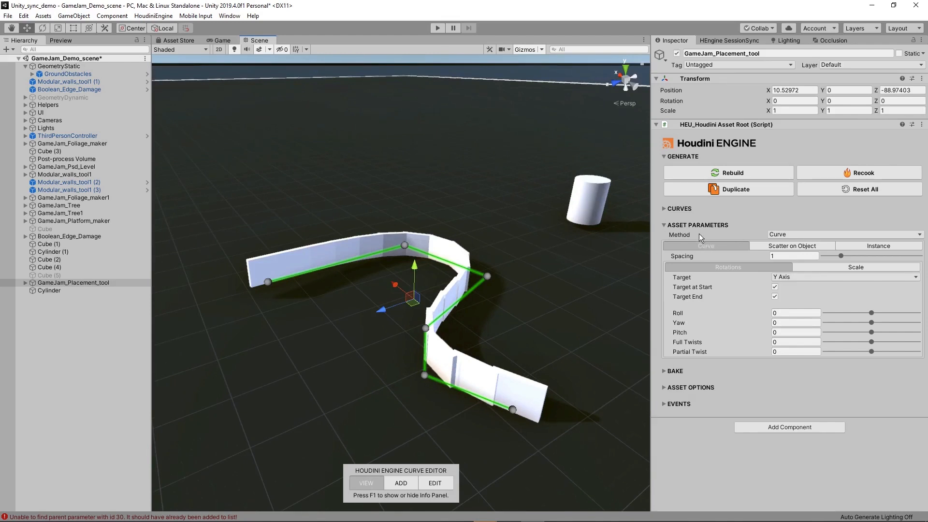
Keep the Curve placement method and set Spacing to about 1.587
left_click(843, 234)
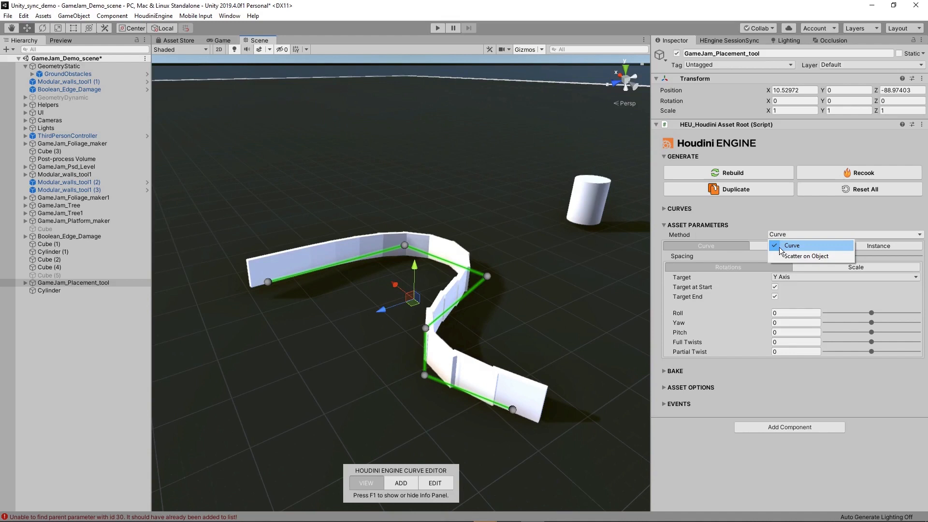
left_click(792, 245)
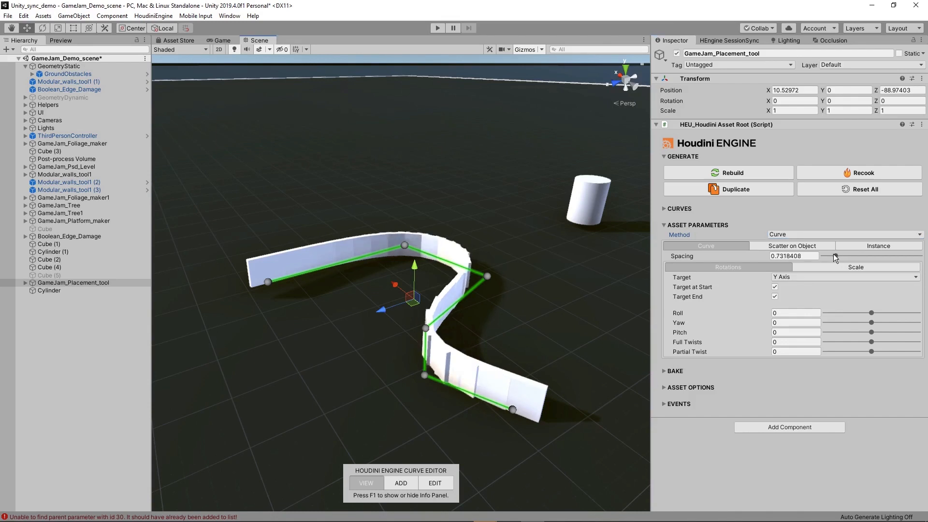
left_click_drag(835, 255, 900, 256)
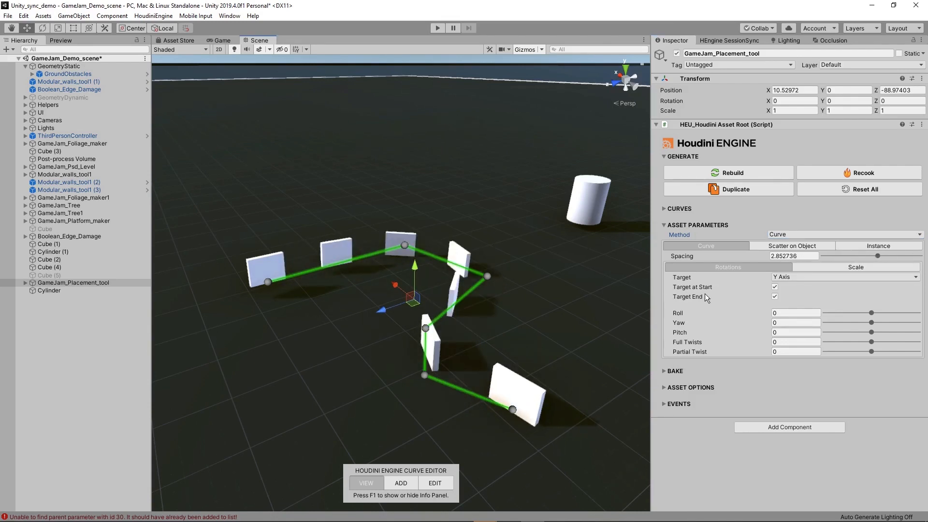
left_click_drag(878, 256, 851, 256)
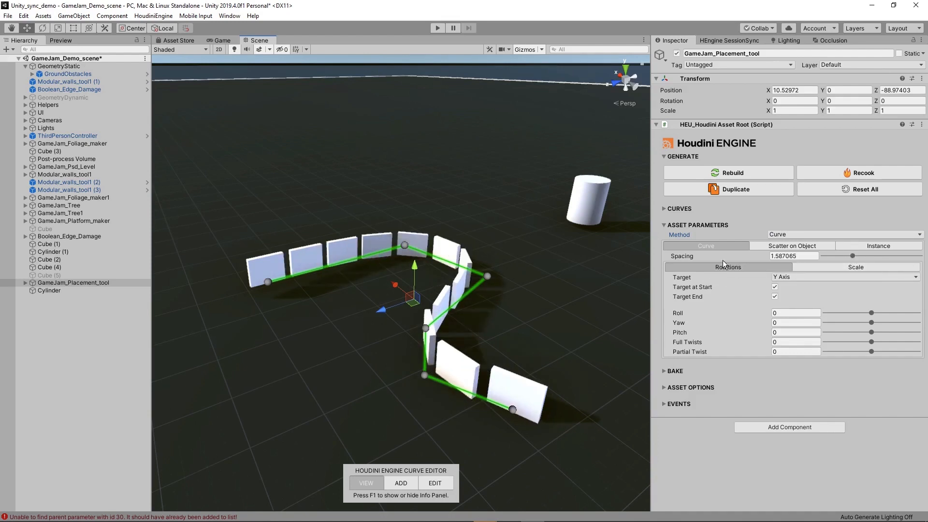
Set the rotation Target to Curve Normal
left_click(846, 277)
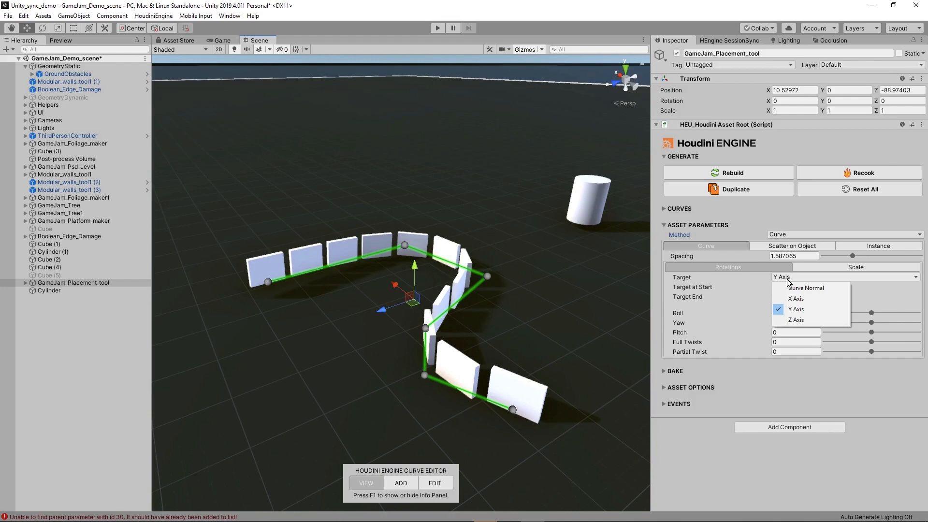
left_click(796, 298)
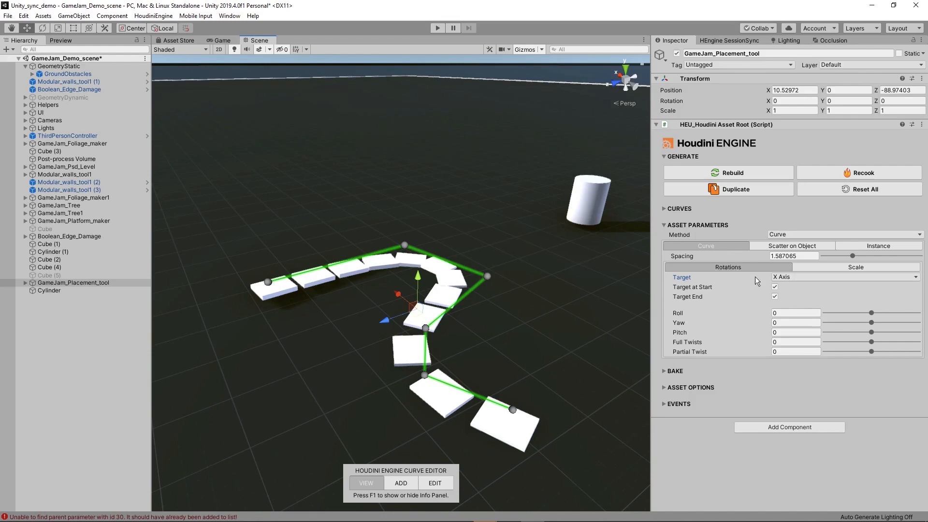
left_click(845, 277)
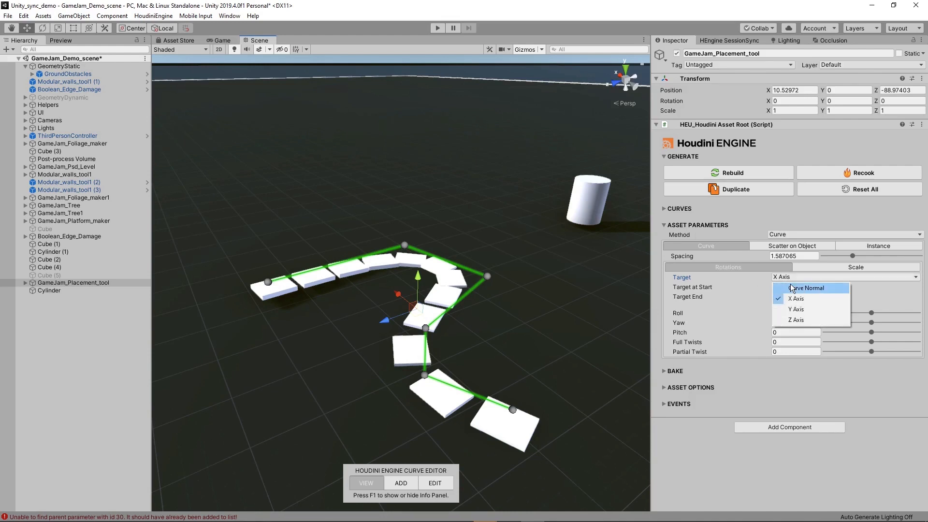
left_click(807, 287)
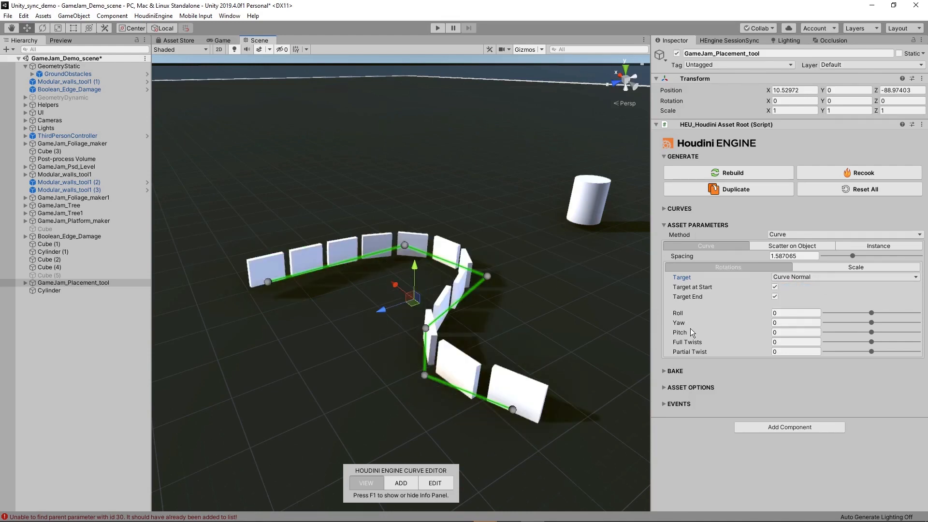
Roll the pieces about 73 degrees, adjust yaw, set pitch near 30, and add negative partial twist
left_click_drag(870, 313, 864, 313)
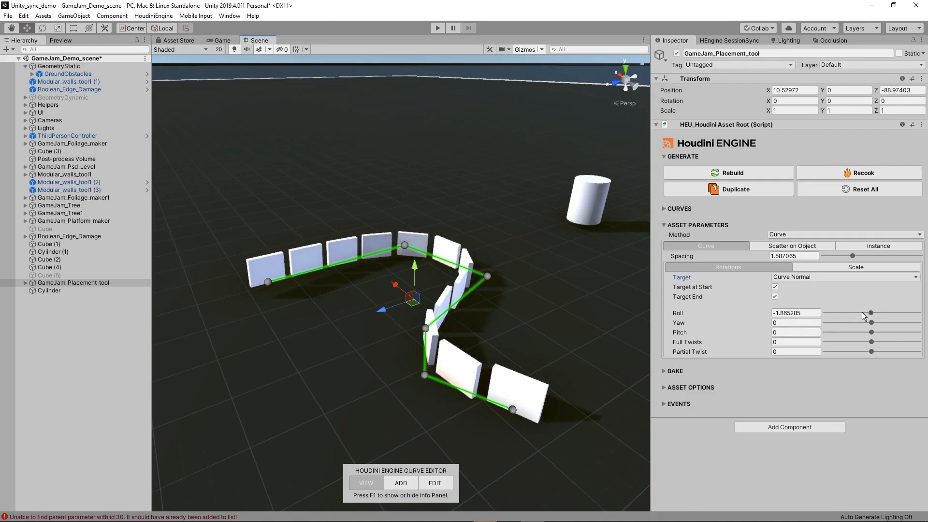
left_click_drag(871, 312, 889, 313)
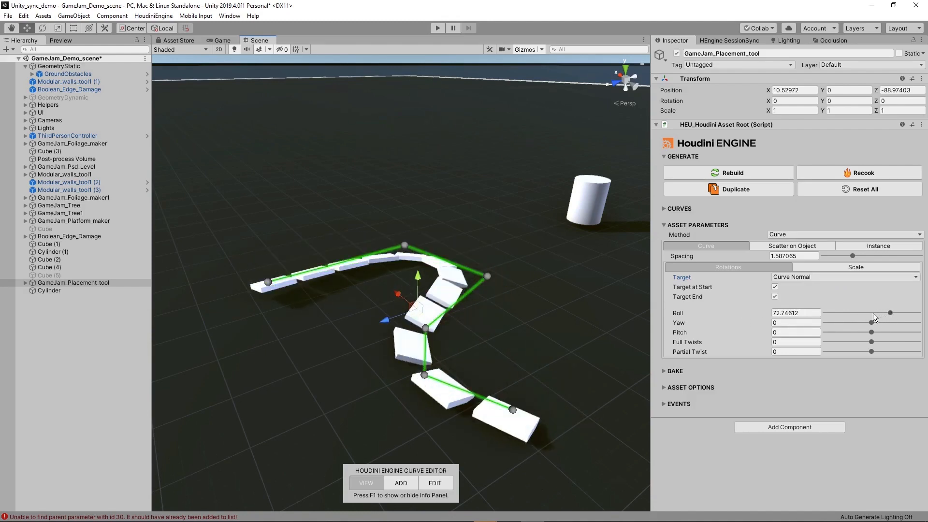
left_click_drag(889, 312, 870, 322)
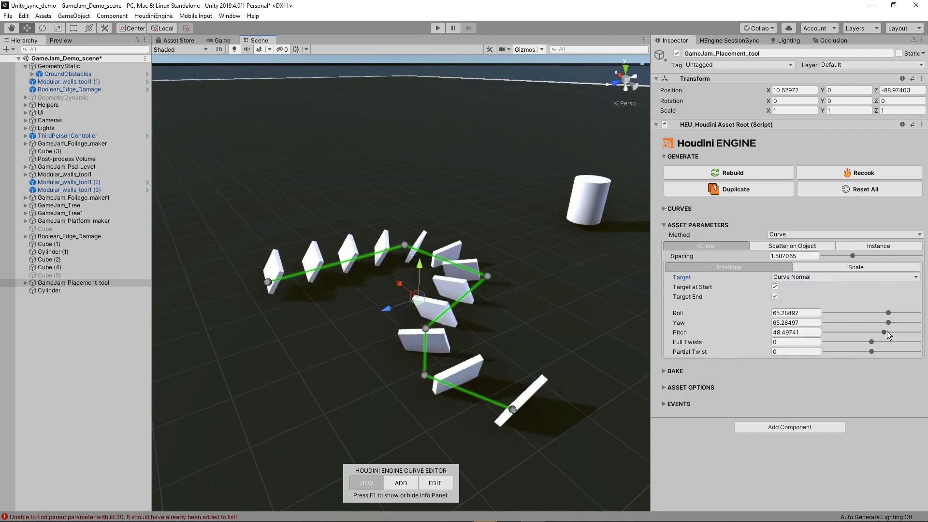
left_click_drag(885, 332, 878, 333)
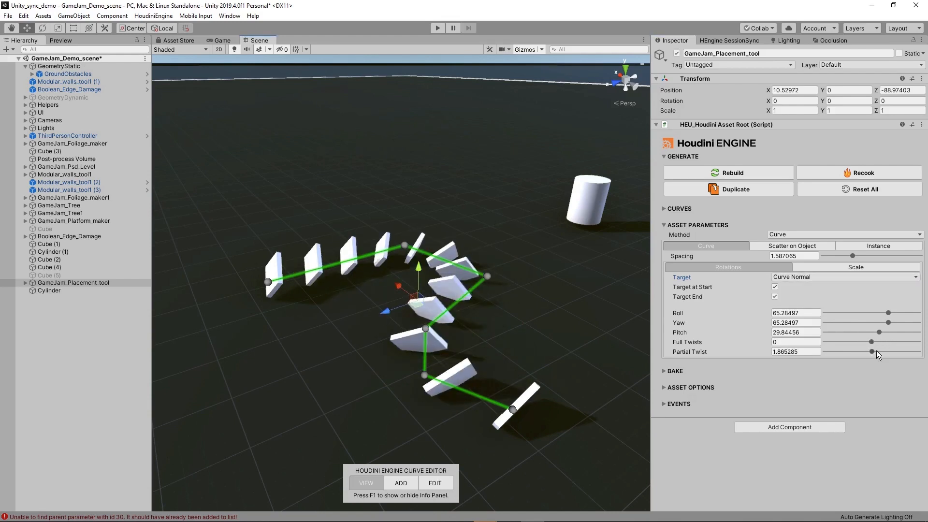
left_click_drag(870, 352, 852, 352)
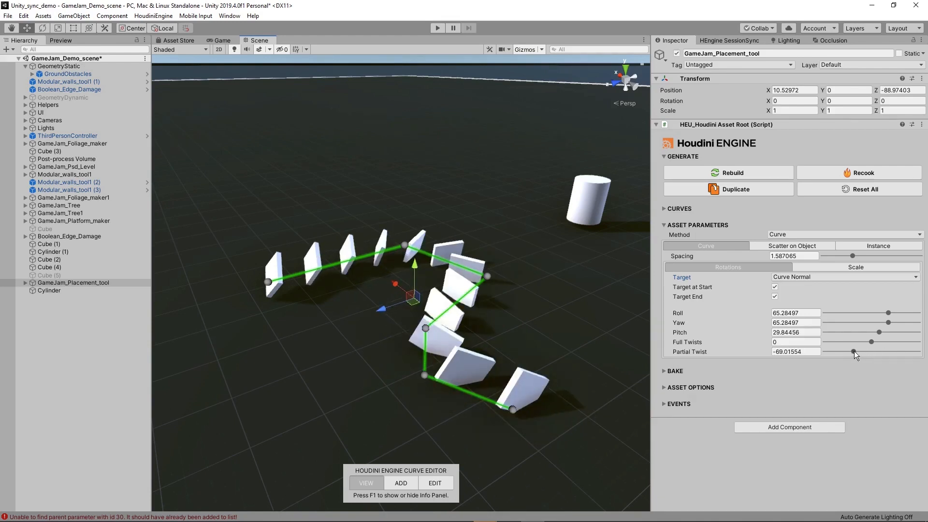
Set scale seed to about 147, random scale 0.65–2.07, with size varying along the curve
left_click(854, 267)
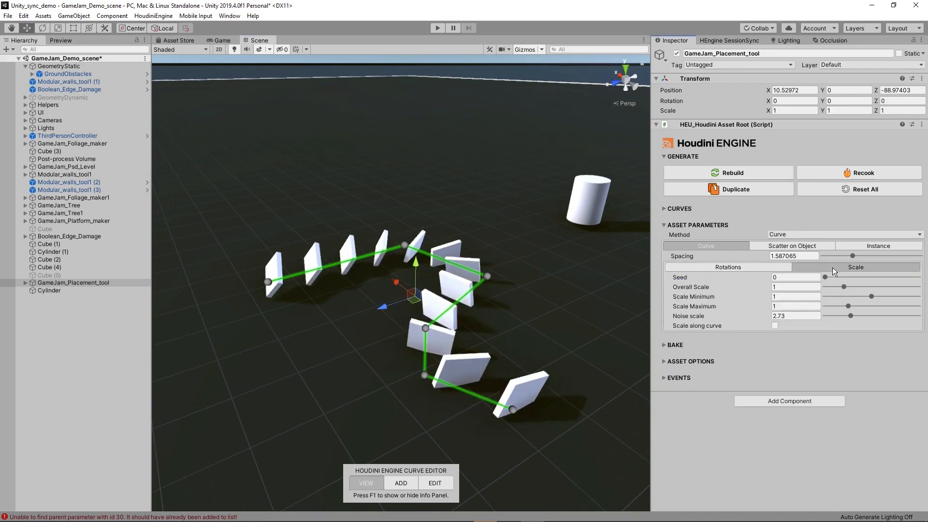
left_click_drag(819, 277, 894, 277)
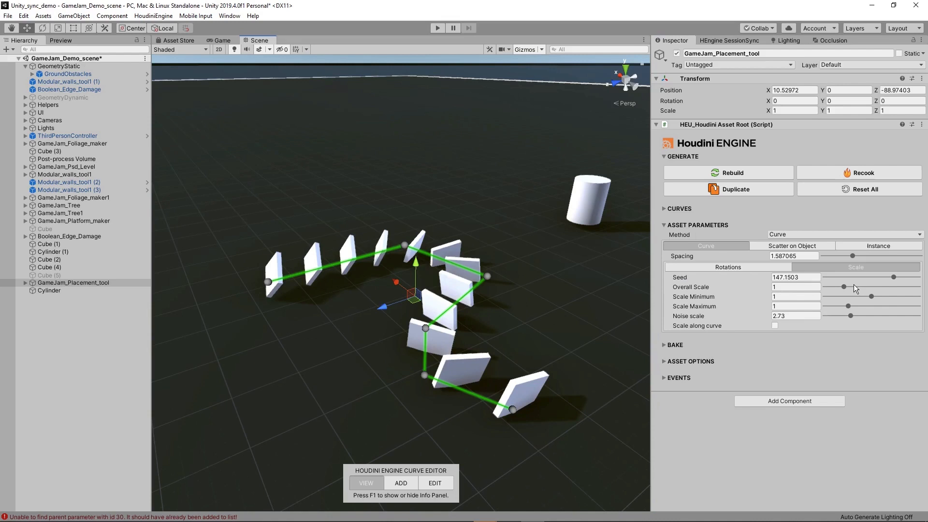
mouse_move(685, 298)
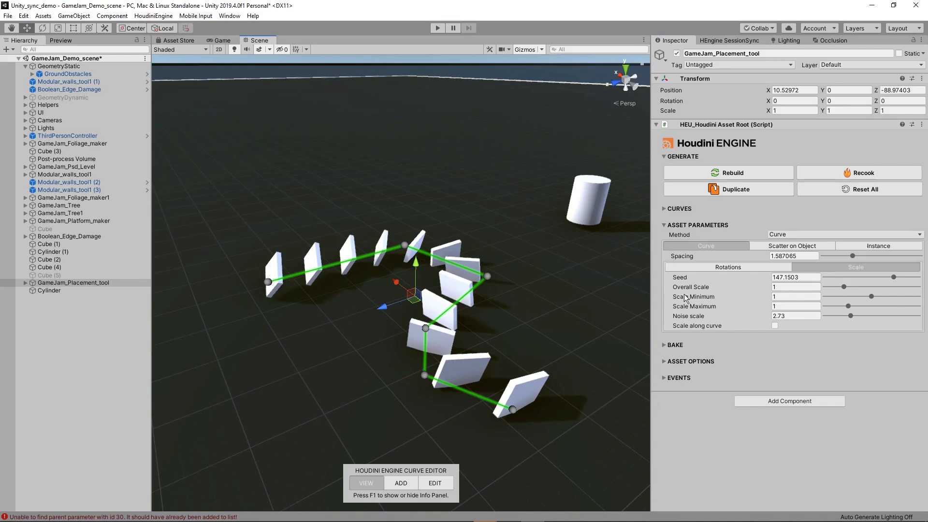
left_click_drag(870, 296, 853, 296)
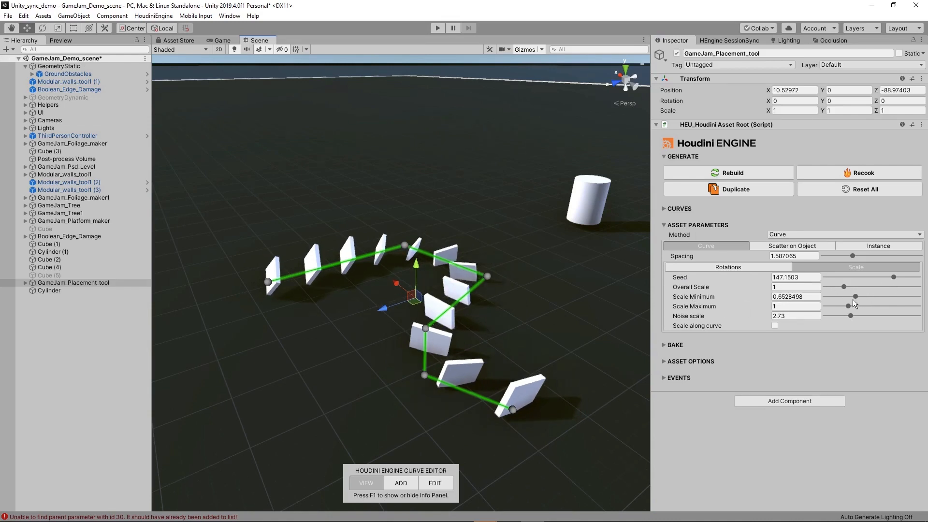
left_click_drag(835, 306, 873, 306)
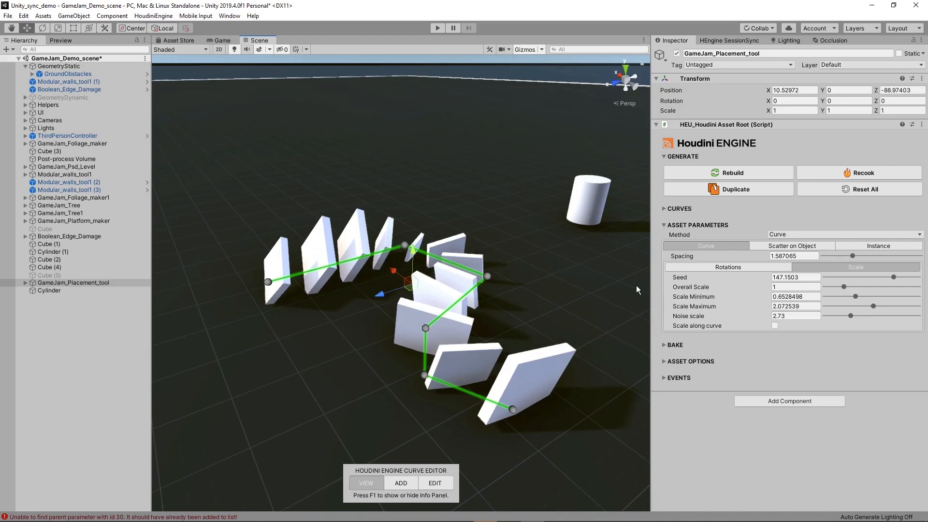
left_click(775, 326)
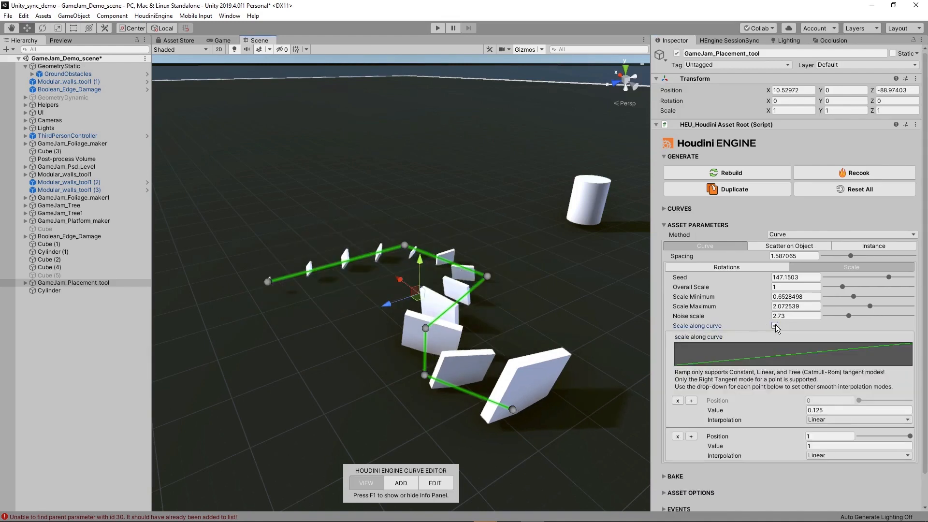
left_click(775, 325)
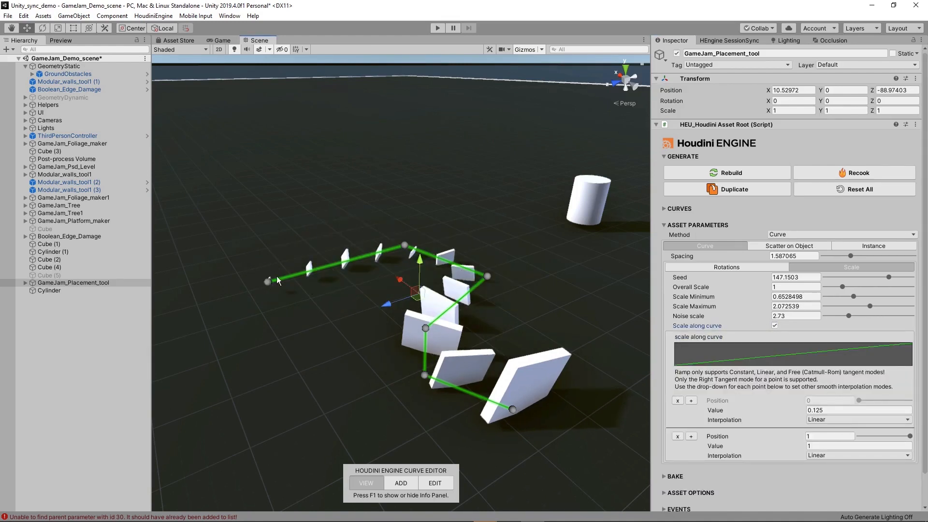
mouse_move(273, 284)
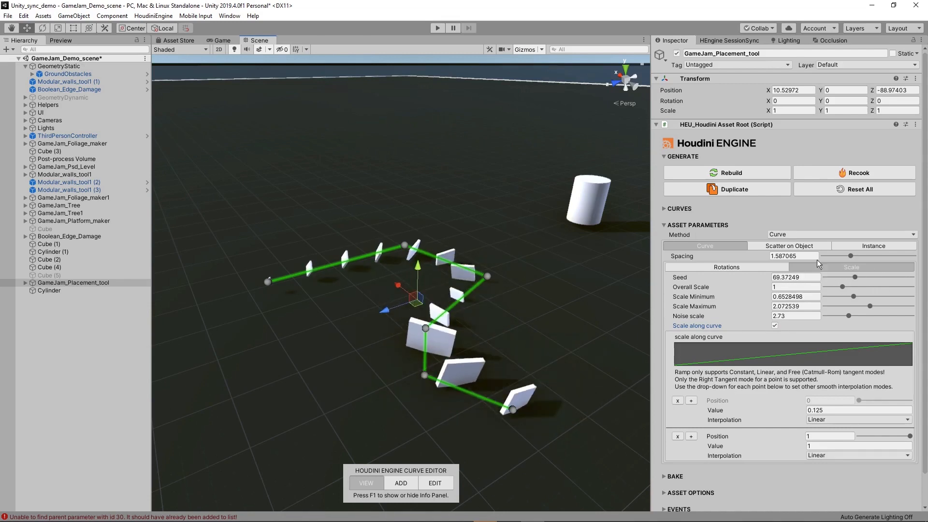
Switch Method to Scatter on Object and show its parameters with Cylinder as input
left_click(841, 234)
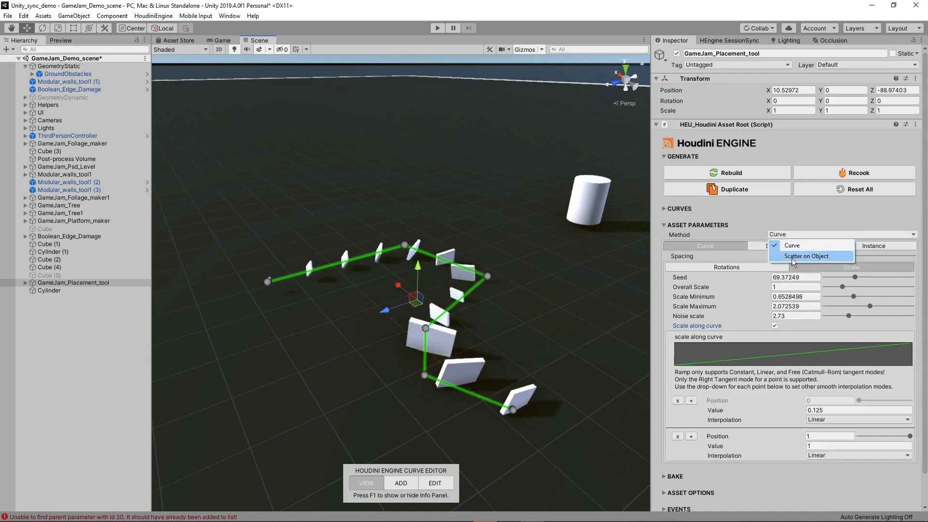
left_click(808, 256)
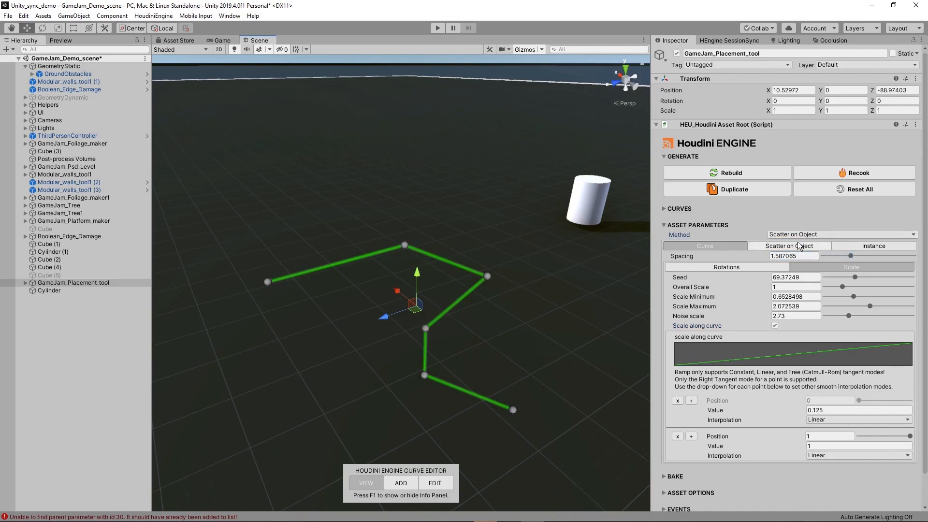
left_click(697, 257)
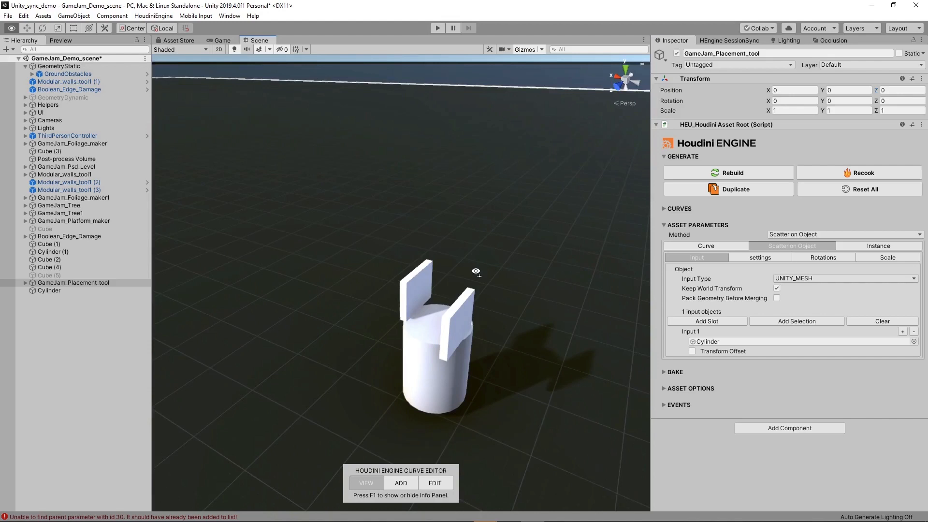
left_click_drag(477, 271, 491, 336)
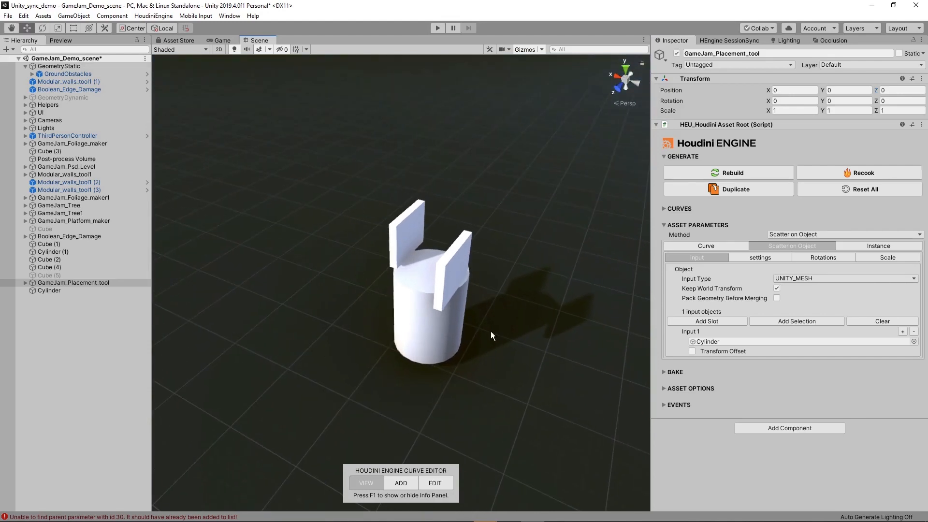
mouse_move(775, 263)
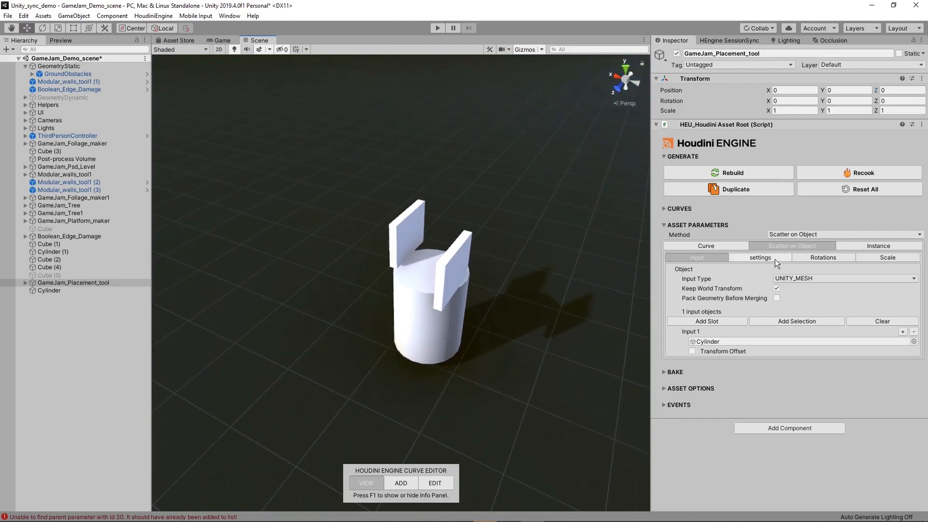
Raise Density Scale so many panels pack the cylinder's top
left_click(759, 258)
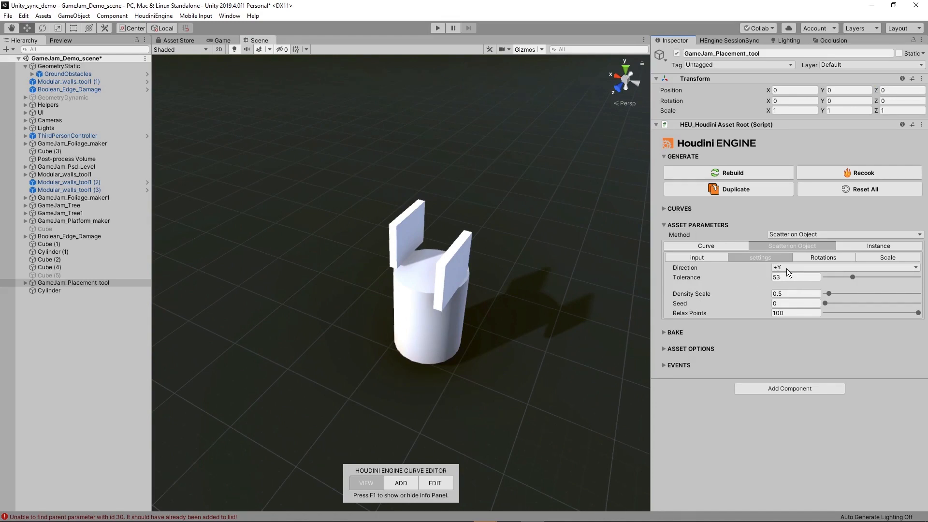
left_click(796, 277)
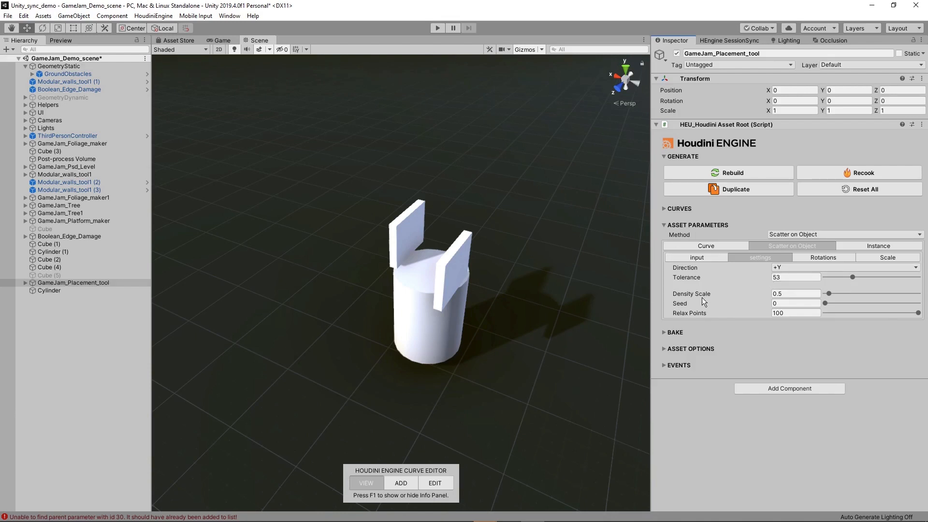
mouse_move(826, 301)
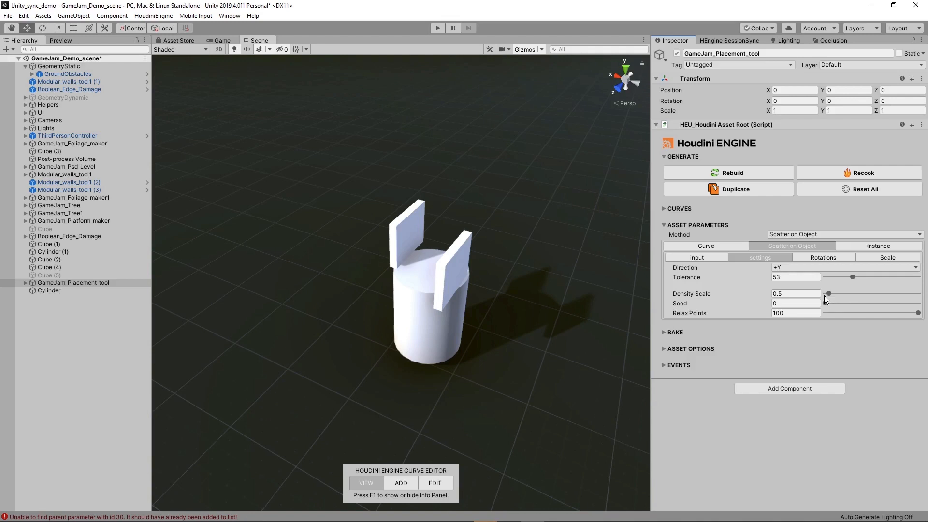
left_click_drag(828, 293, 882, 293)
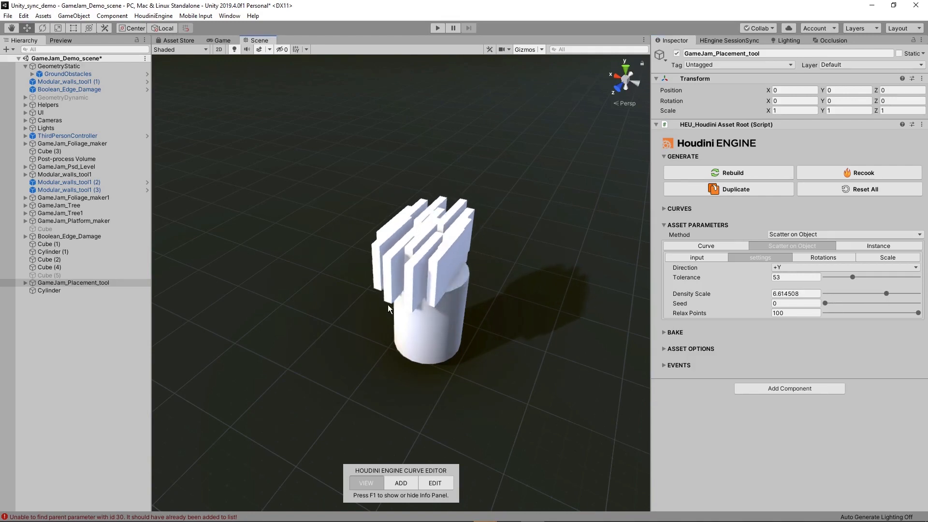
left_click(48, 290)
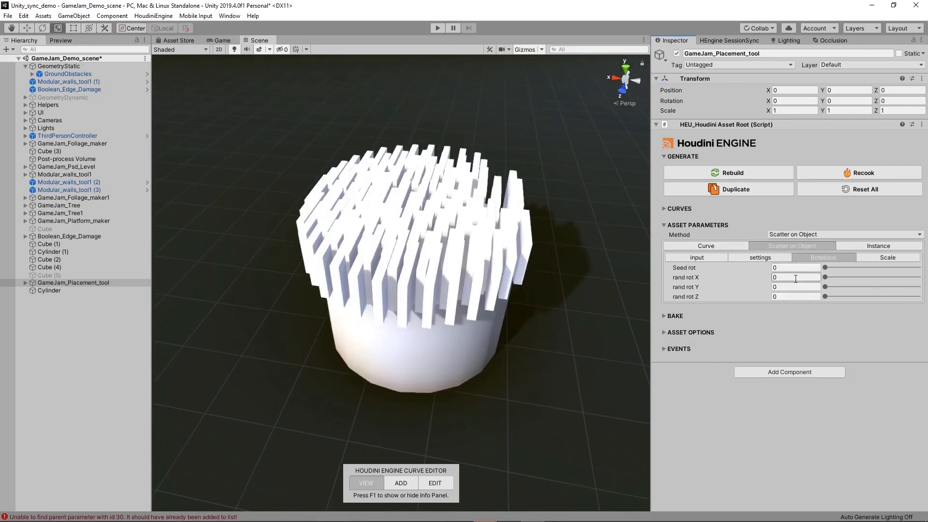
Randomize scattered panel rotations (X 0.33, Y 0.30, Z 0.46) and reshuffle with a new rotation seed
left_click_drag(824, 277, 855, 277)
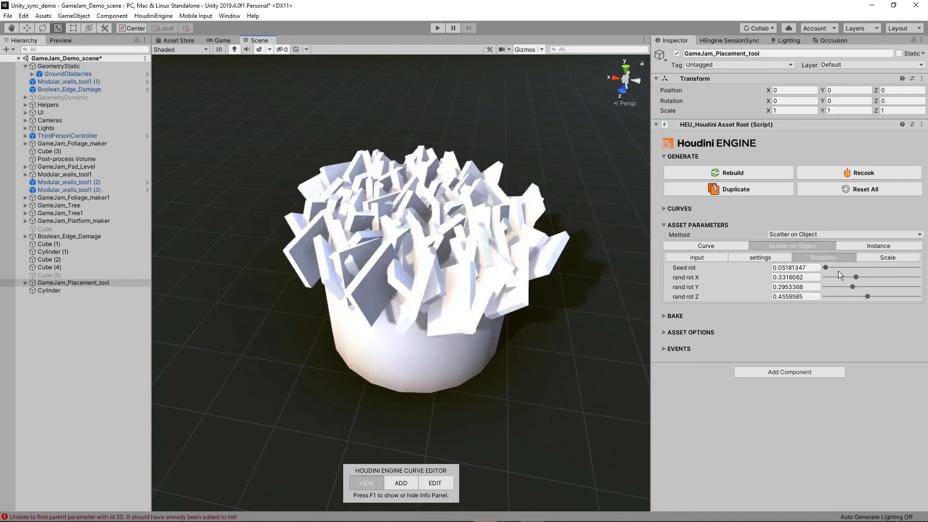
left_click_drag(825, 268, 869, 267)
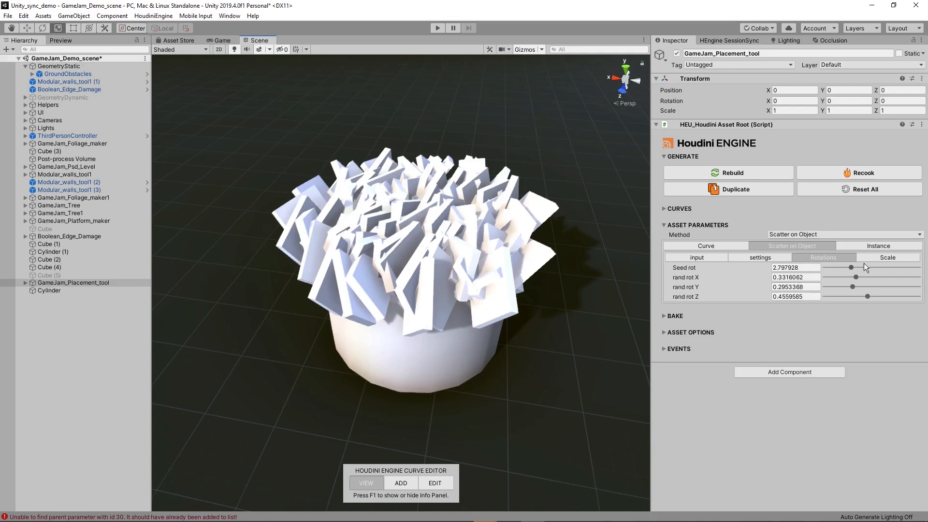
left_click(887, 256)
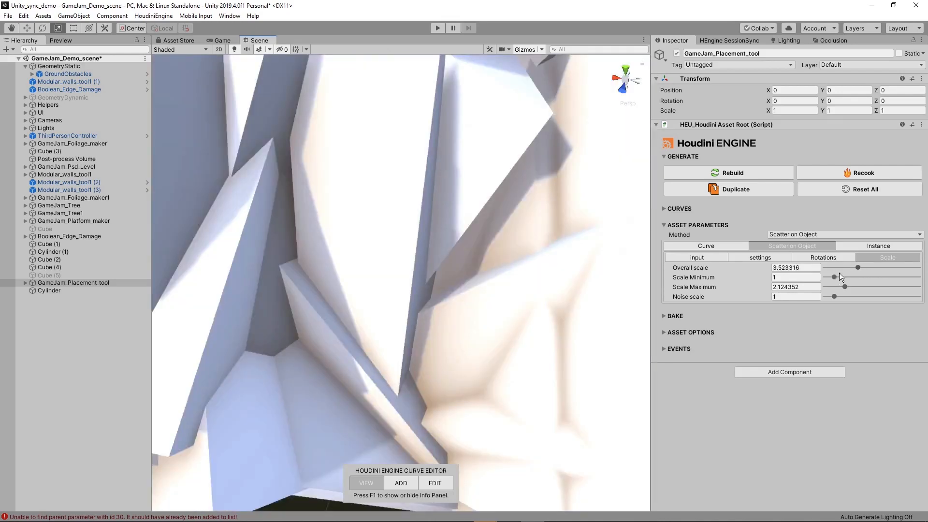
Set the Instance method to Unity to place CubePrototype02x02x02 on the scattered points
left_click(878, 246)
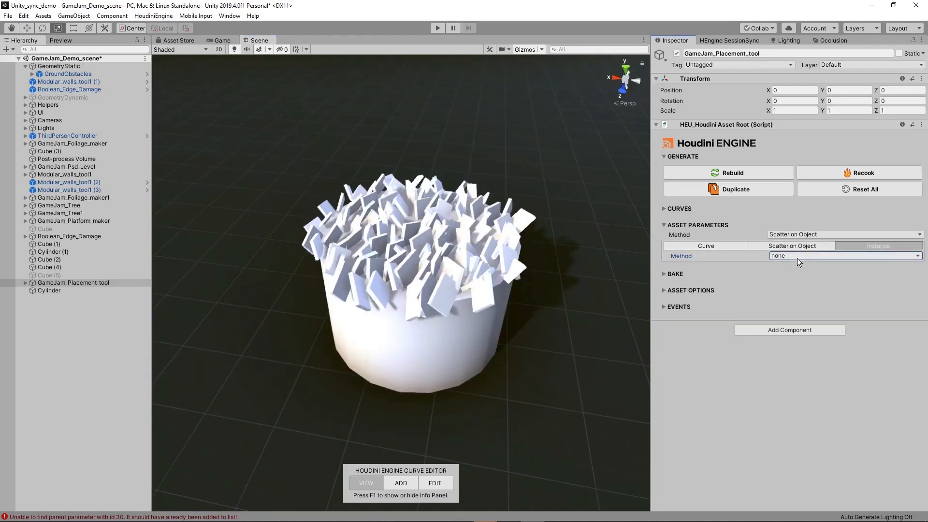
left_click(843, 255)
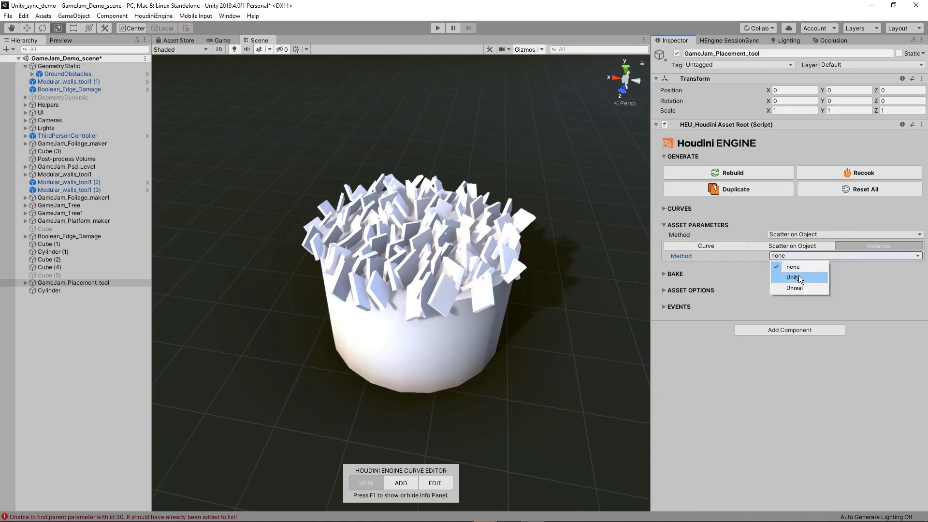
left_click(793, 277)
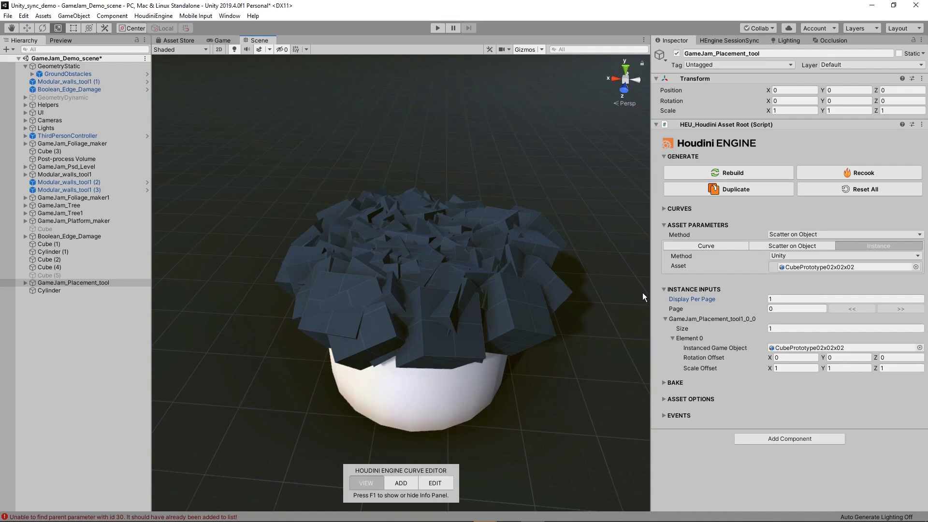
mouse_move(759, 278)
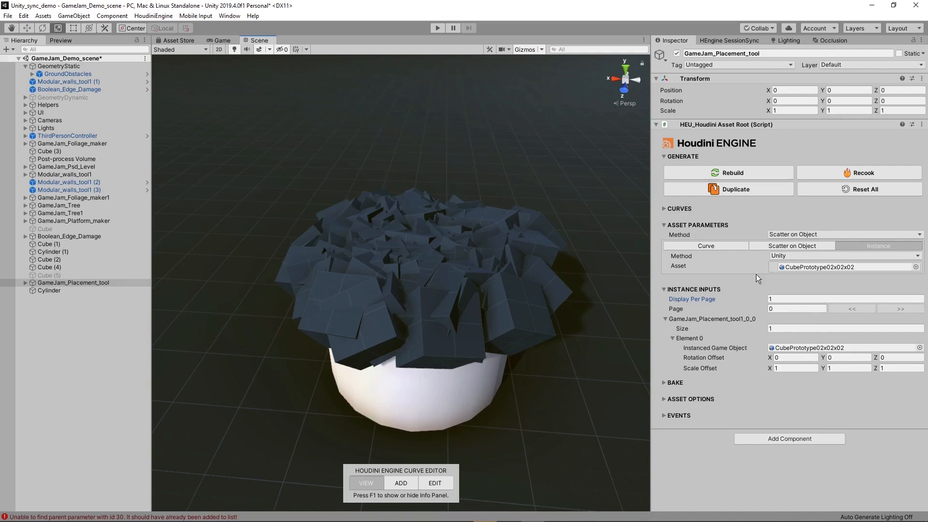
mouse_move(715, 367)
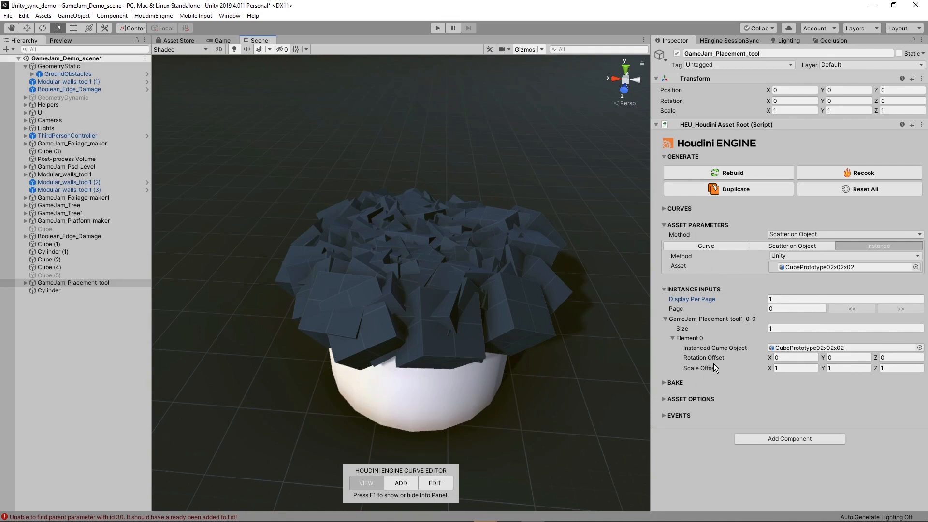